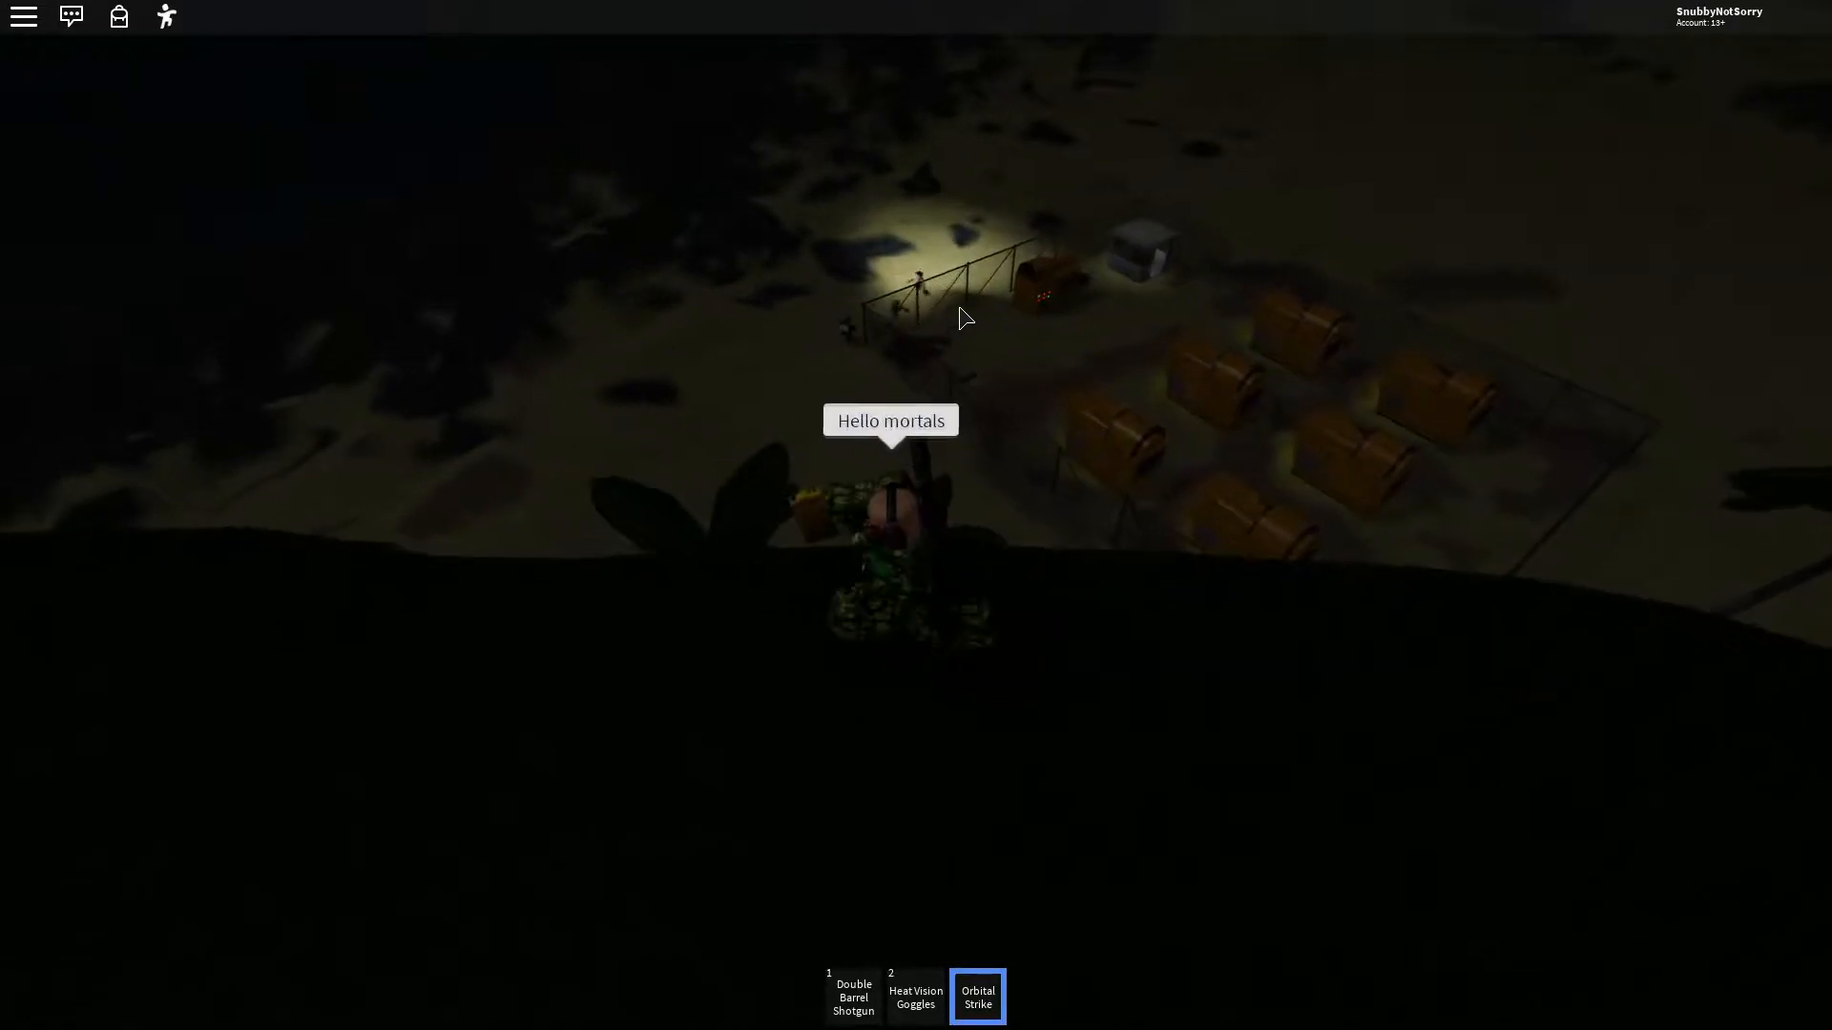
# Equip the Heat Vision Goggles to see the three figures near the camp as heat shapes.
pyautogui.press('2')
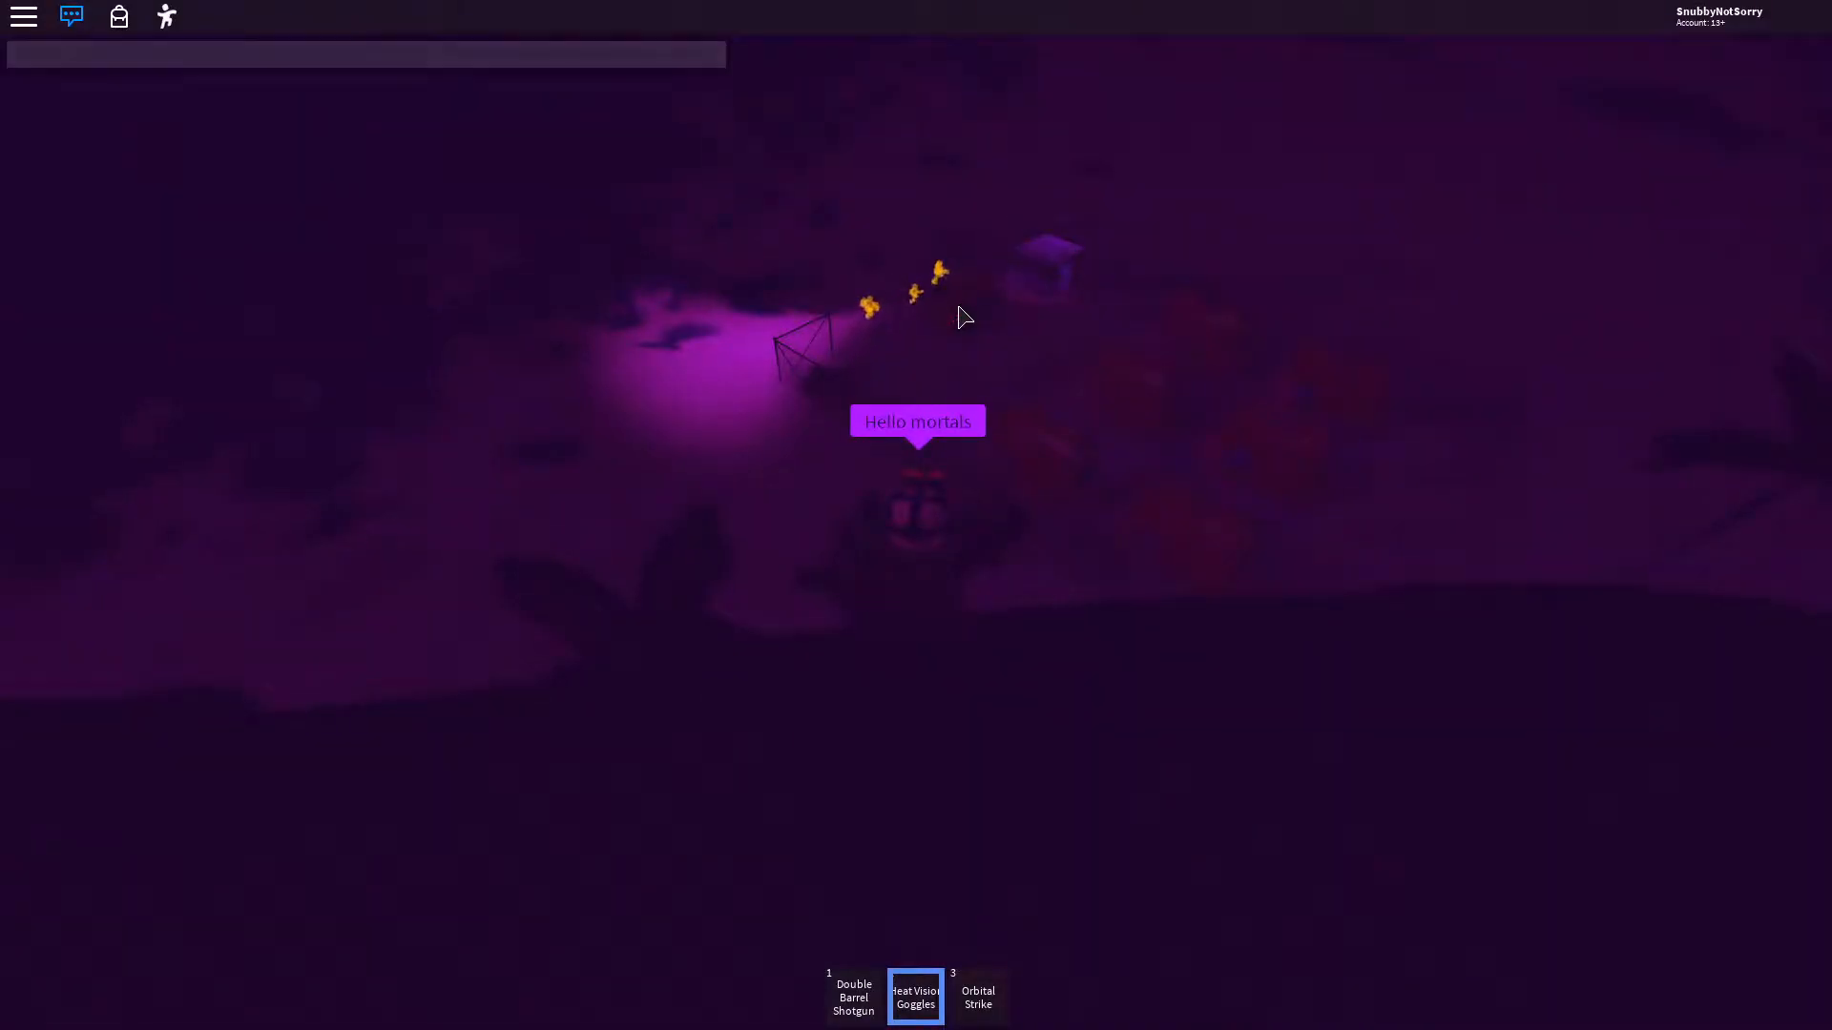
# Type 'Look' in chat, reach the camp fence, and re-equip the Heat Vision Goggles.
pyautogui.write('Look')
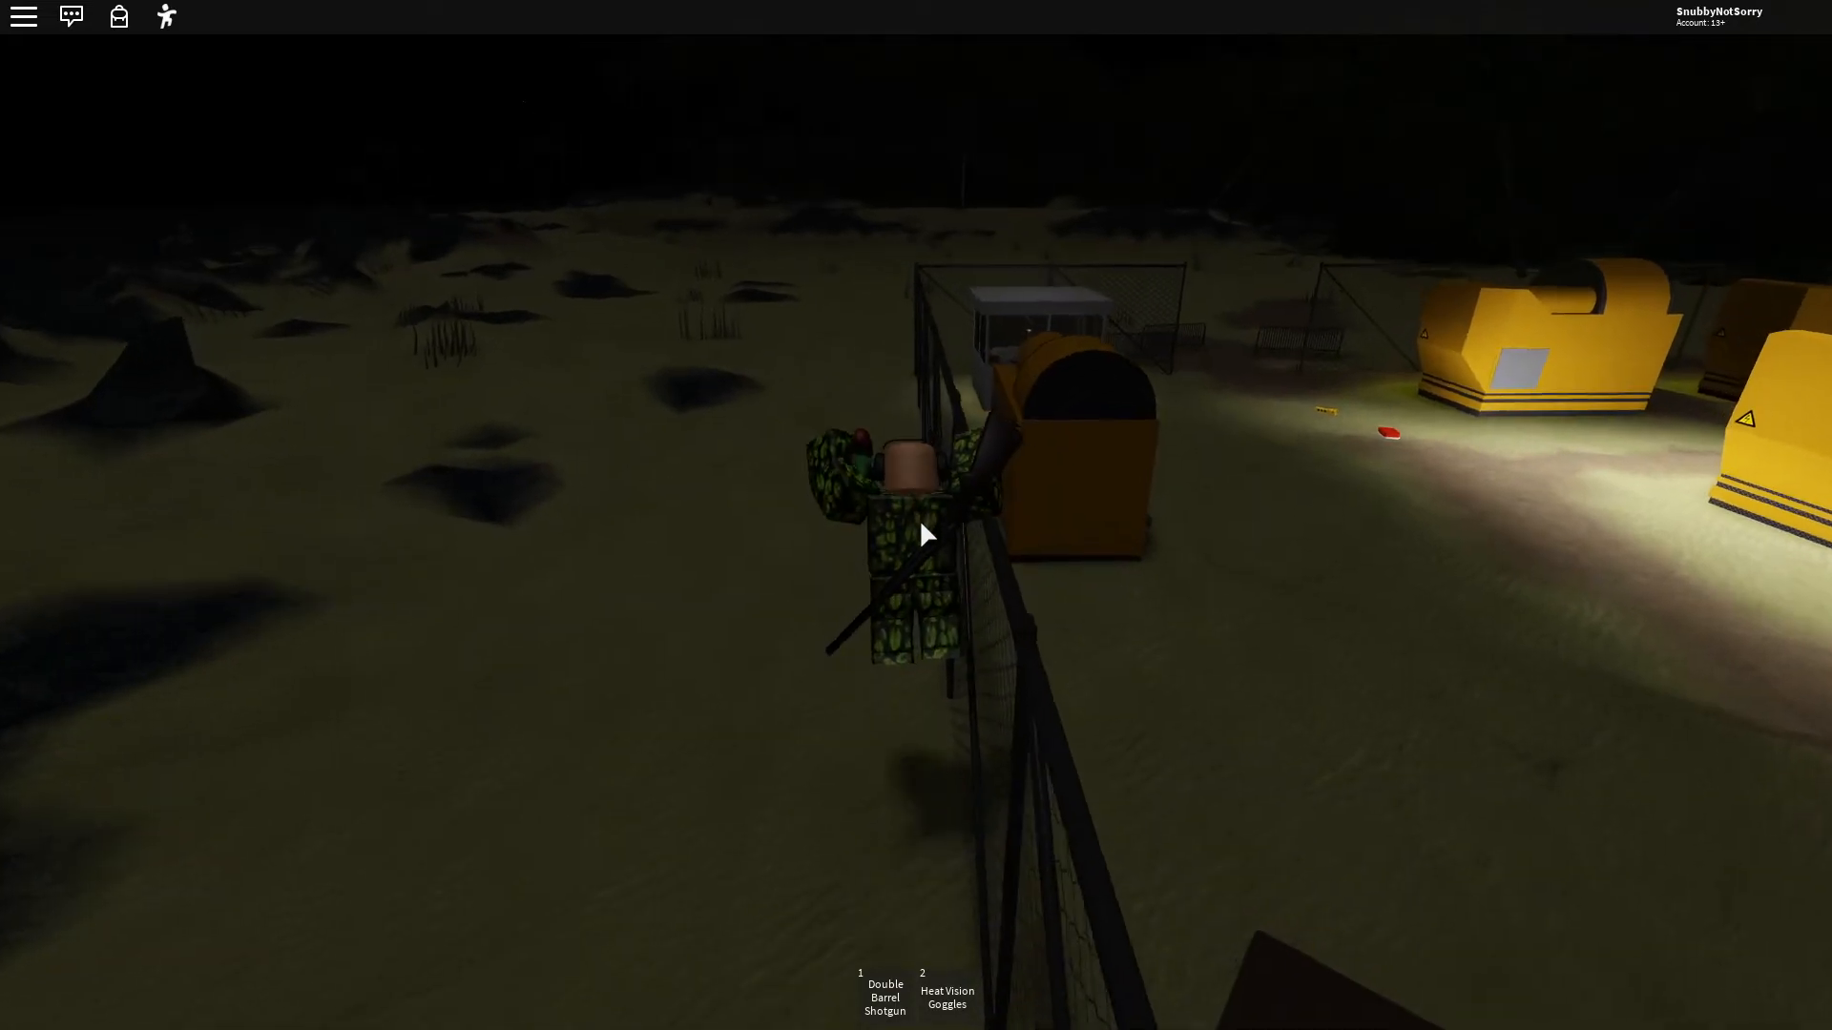
pyautogui.press('2')
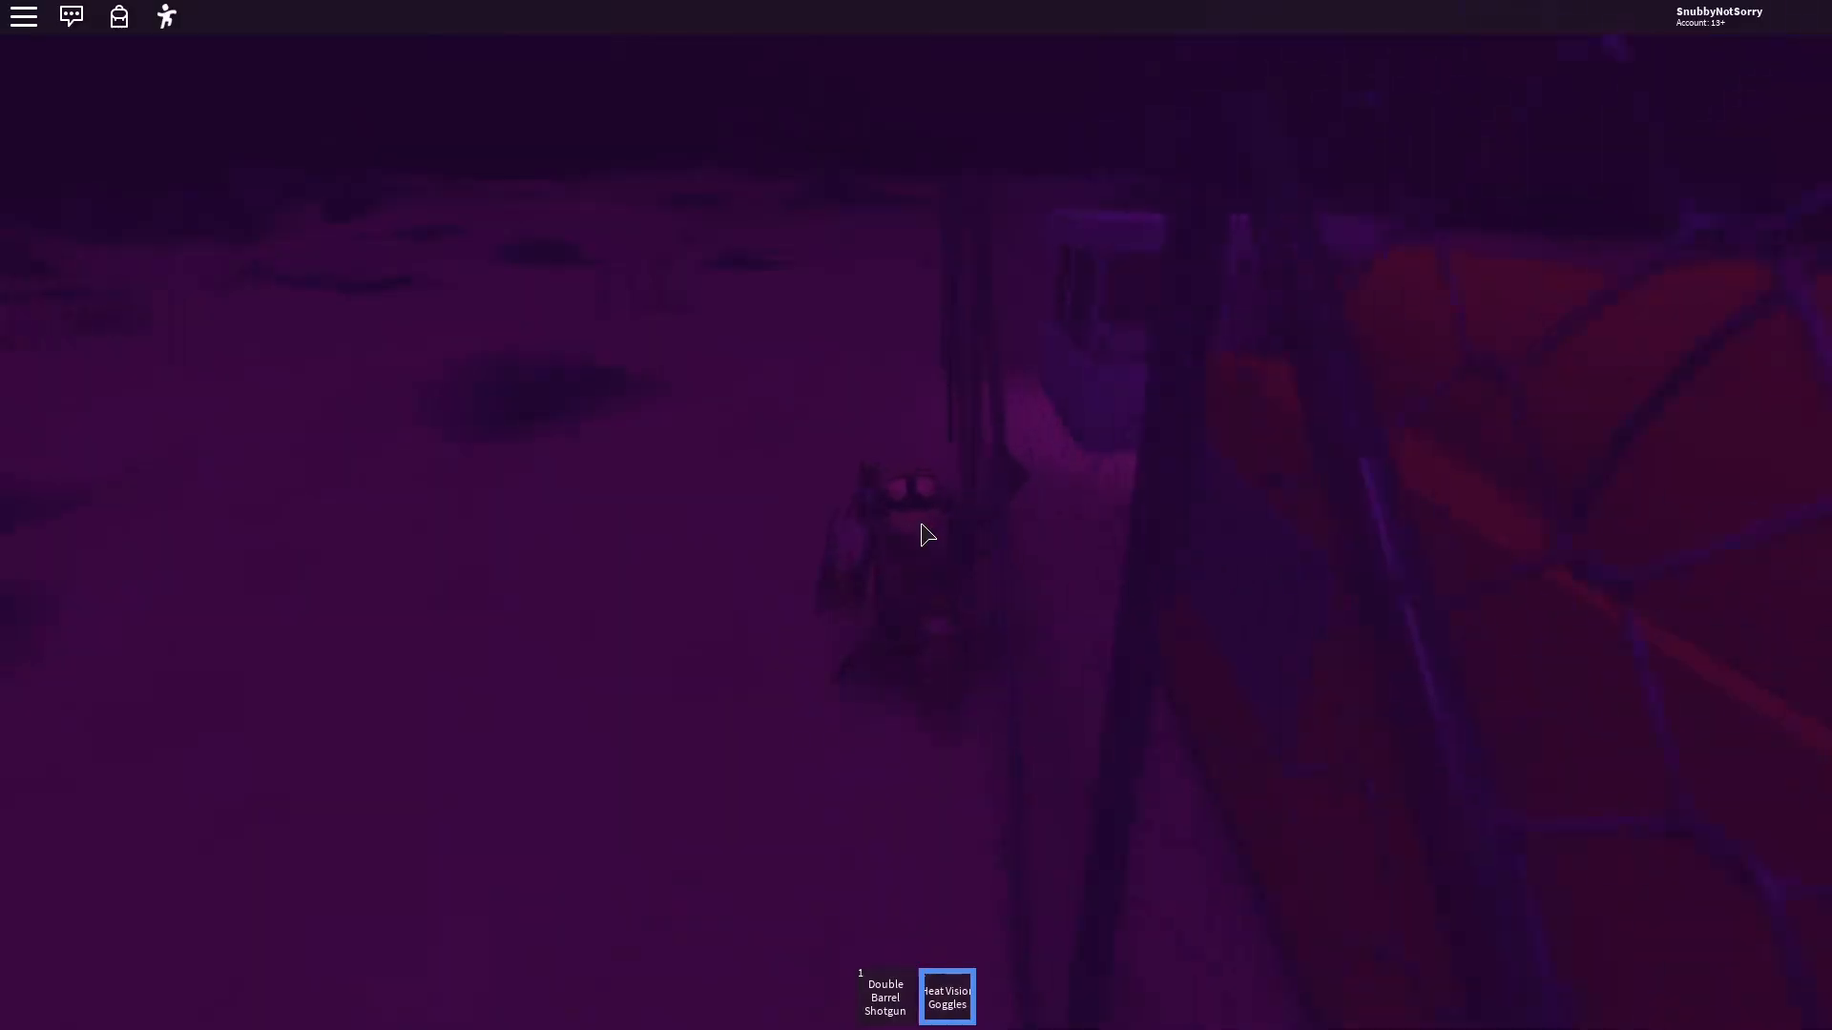